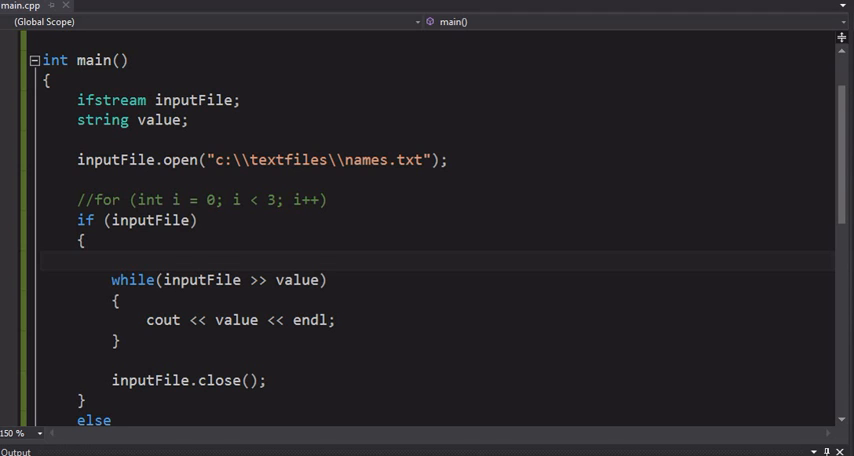
{"action": "mouse_move", "coordinate": [176, 140]}
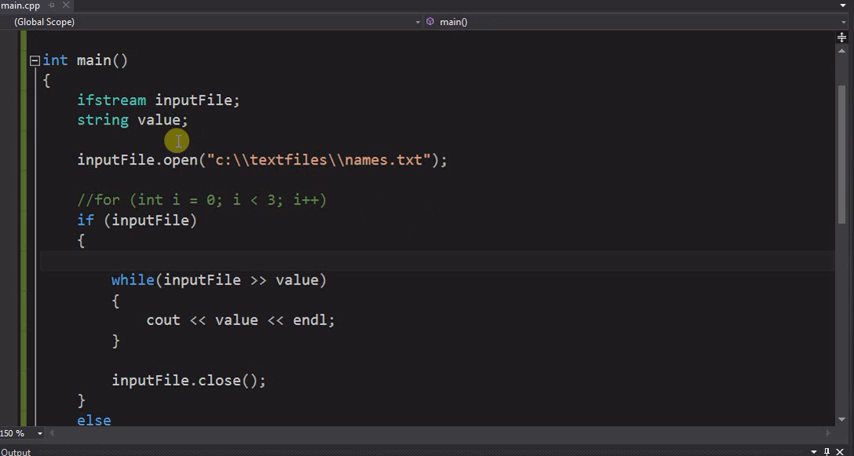
Declare 'string filename;' and pass filename to inputFile.open instead of the hardcoded names.txt path.
{"action": "type", "text": "string file"}
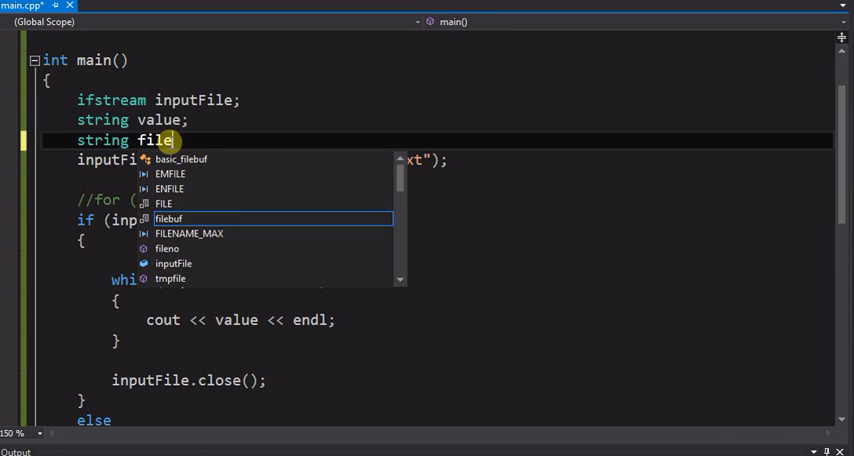
{"action": "type", "text": "name;"}
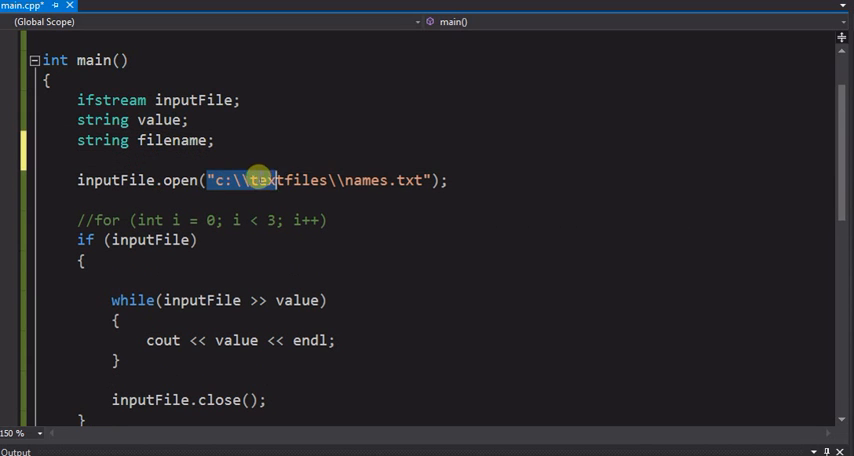
{"action": "type", "text": "f);"}
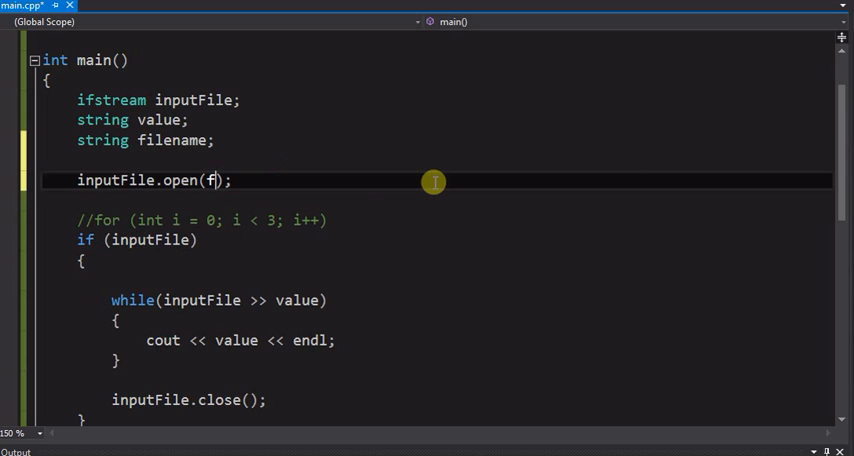
{"action": "type", "text": "ilename"}
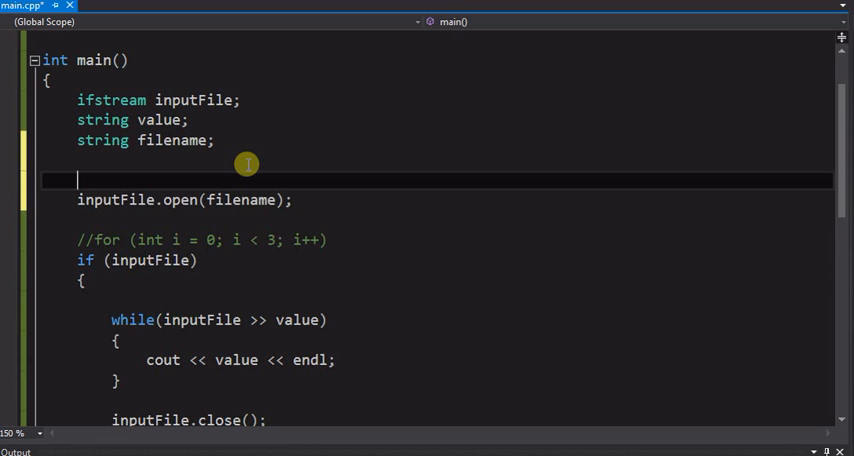
Write 'cout << "Enter file name to open: ";' above the open call.
{"action": "type", "text": "out"}
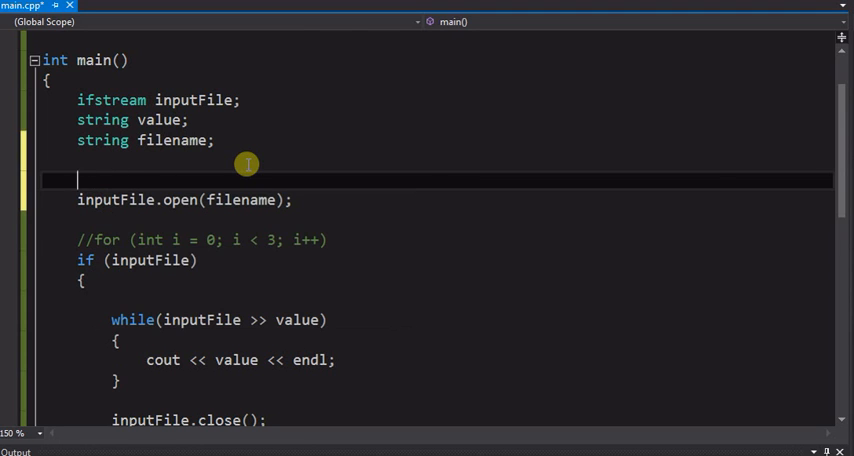
{"action": "type", "text": "cout"}
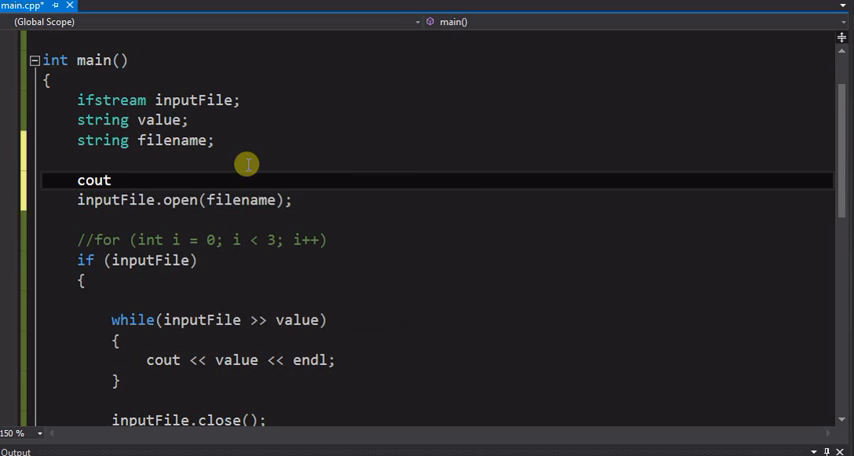
{"action": "type", "text": ">>"}
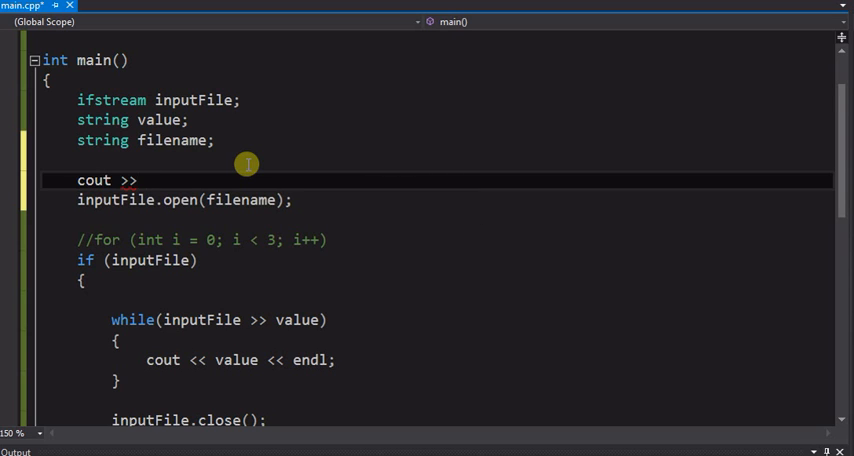
{"action": "type", "text": "<<"}
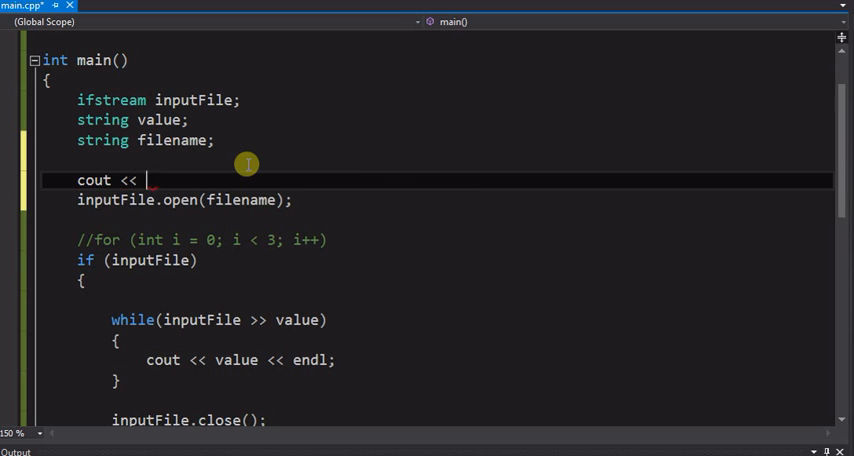
{"action": "type", "text": "\"Enter"}
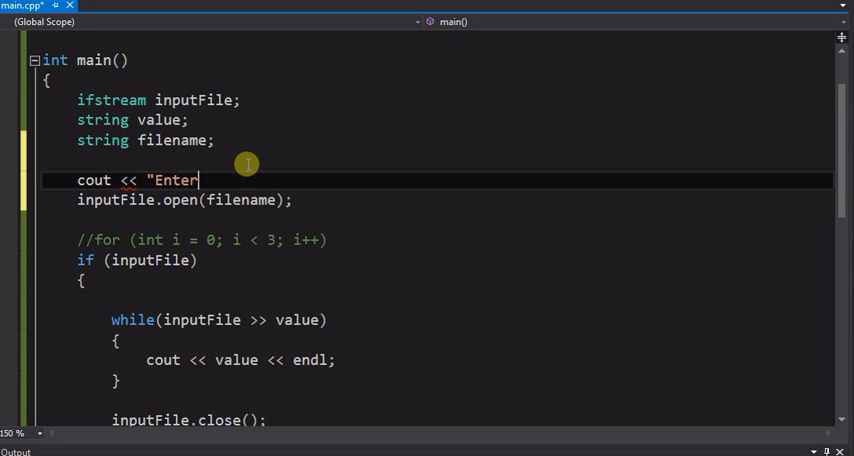
{"action": "type", "text": "file name to open"}
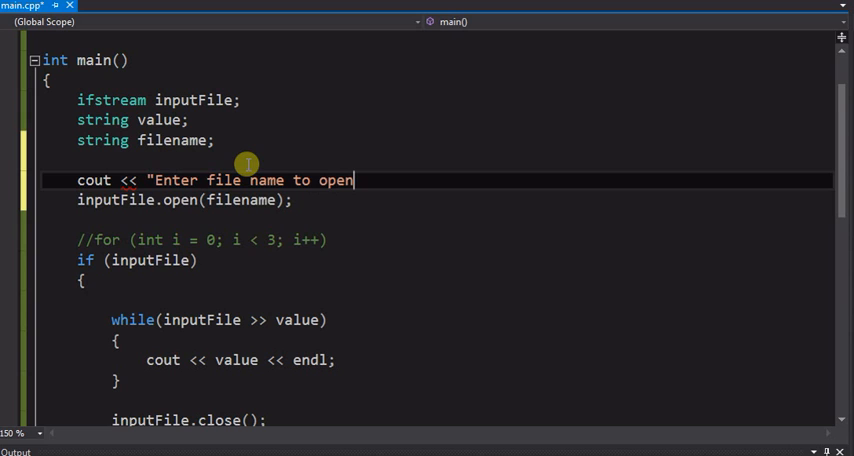
{"action": "type", "text": ": \";"}
{"action": "type", "text": "ci"}
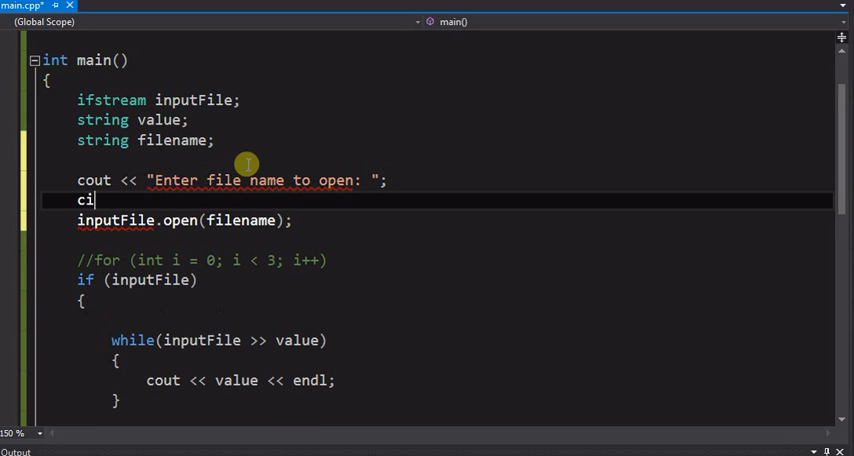
Read the user's answer with 'cin >> filename;'.
{"action": "type", "text": "n"}
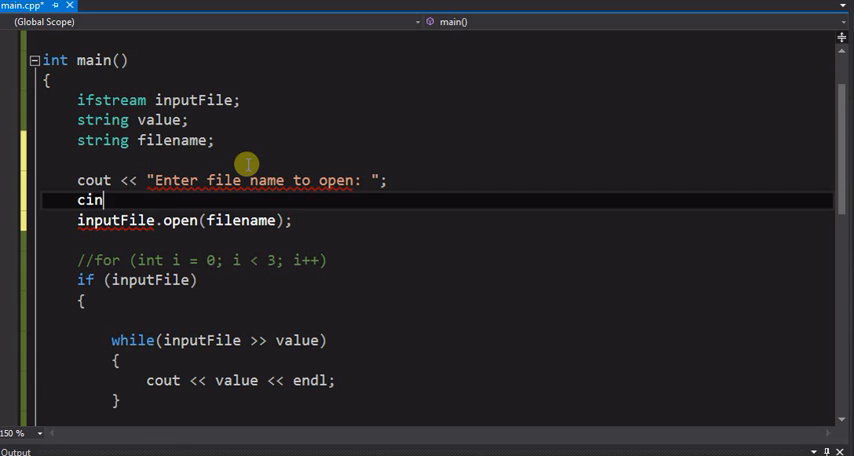
{"action": "type", "text": ">>"}
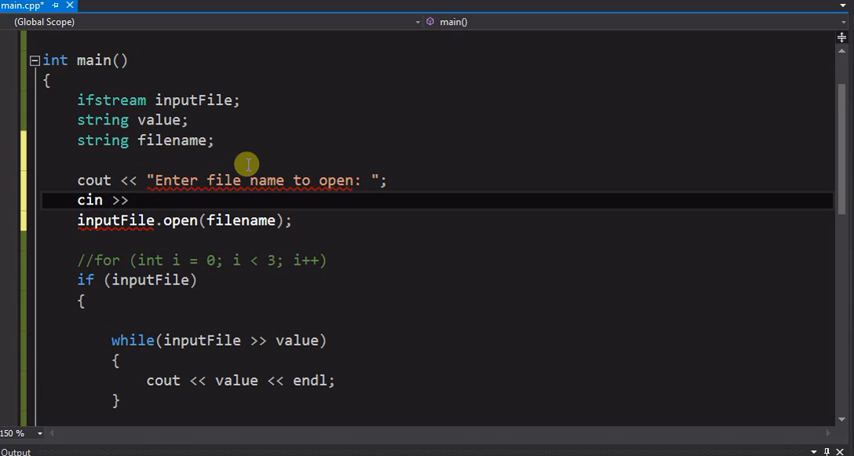
{"action": "type", "text": "filename;"}
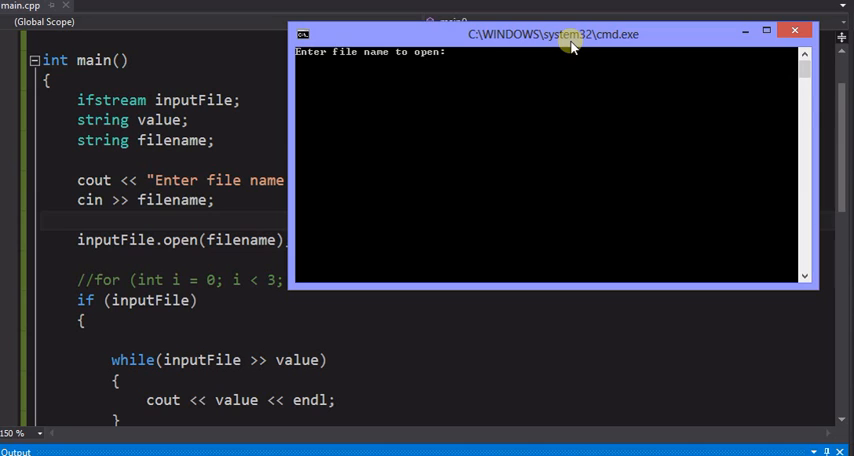
Run the program and answer the prompt with c:\textfiles\names.txt.
{"action": "type", "text": "c:"}
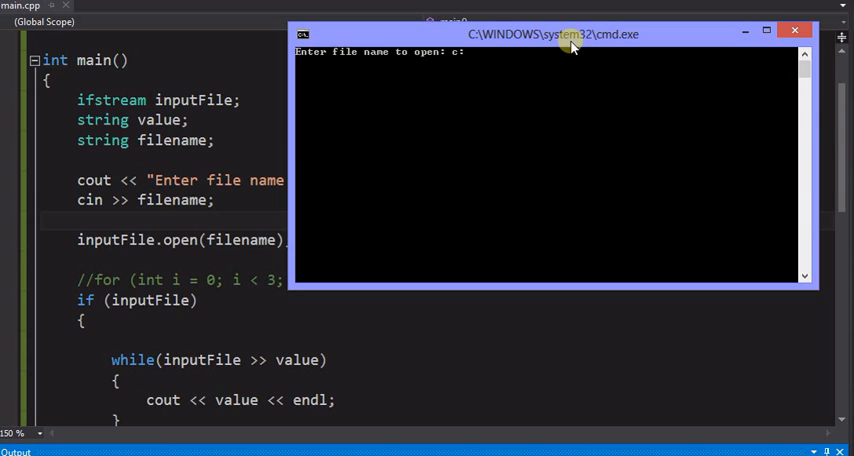
{"action": "type", "text": "te"}
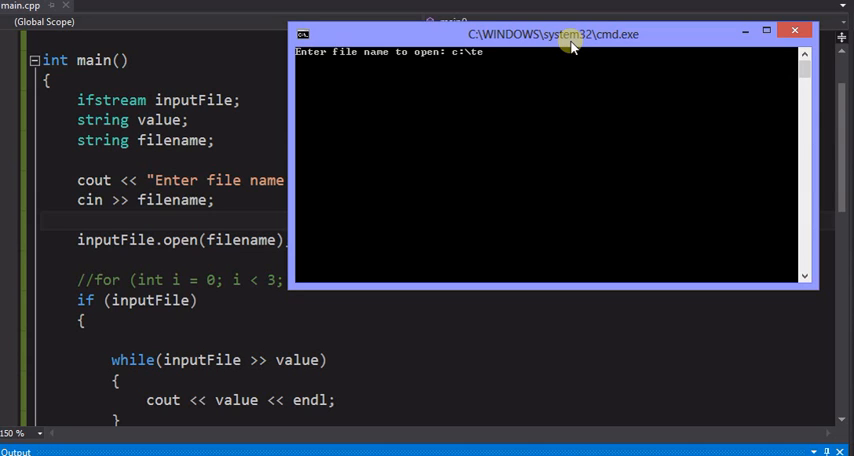
{"action": "type", "text": "xtfile"}
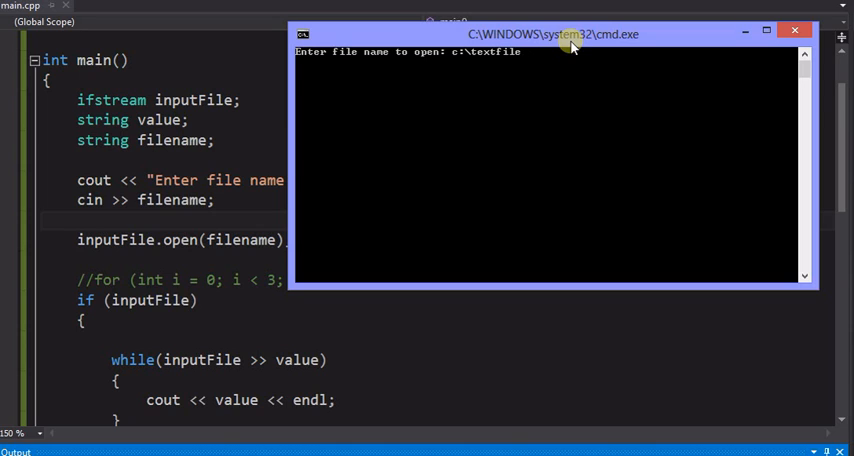
{"action": "type", "text": "s"}
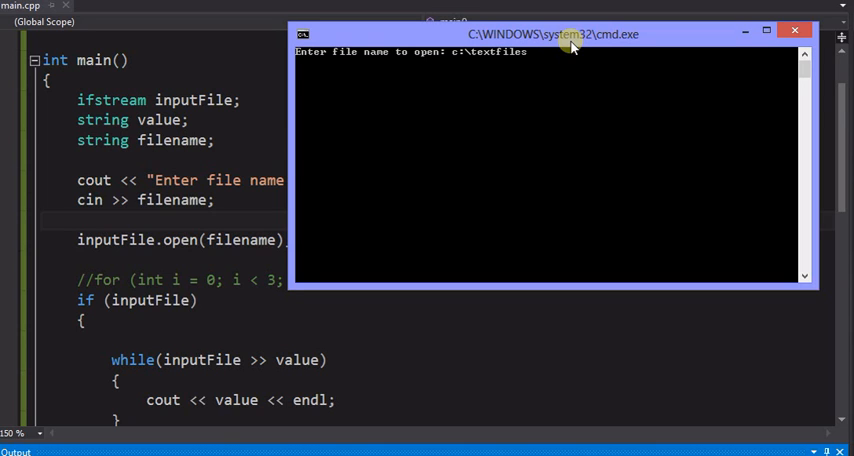
{"action": "type", "text": "\\names"}
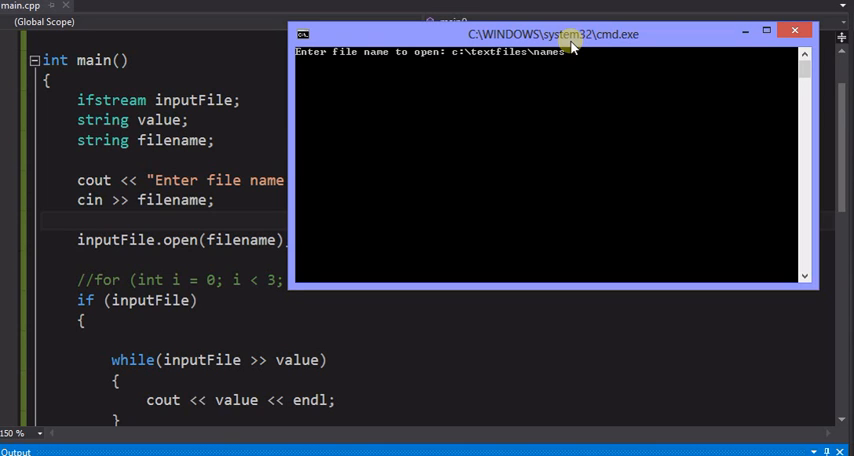
{"action": "type", "text": ".txt"}
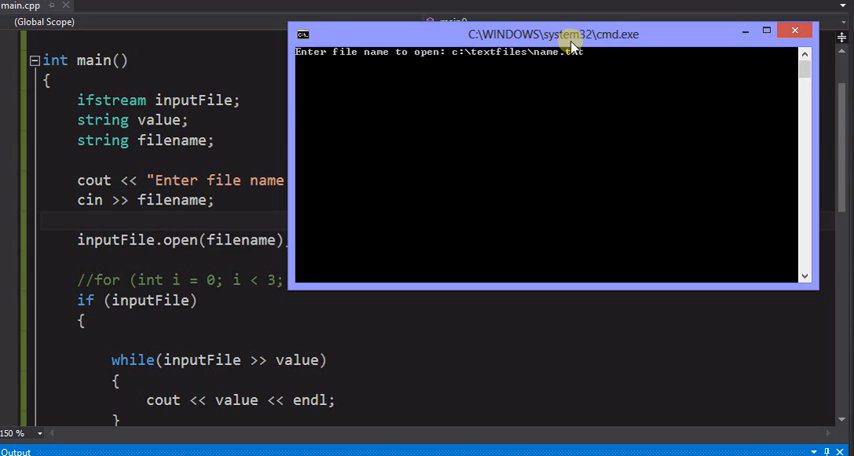
{"action": "key", "text": "enter"}
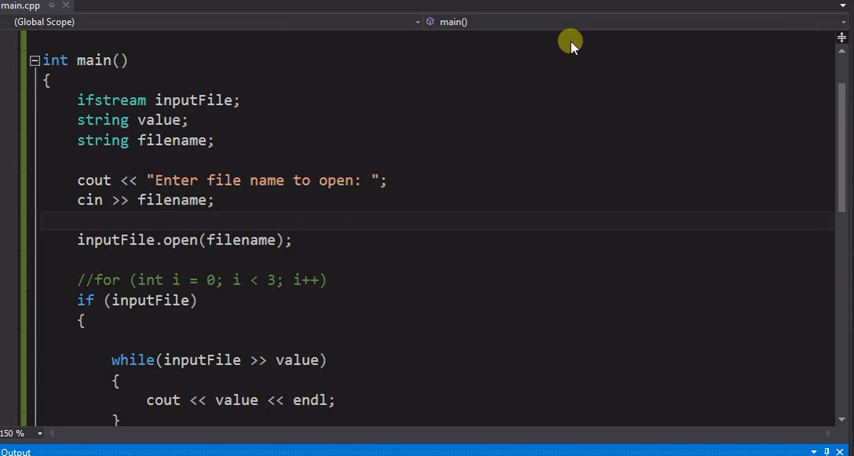
{"action": "mouse_move", "coordinate": [252, 240]}
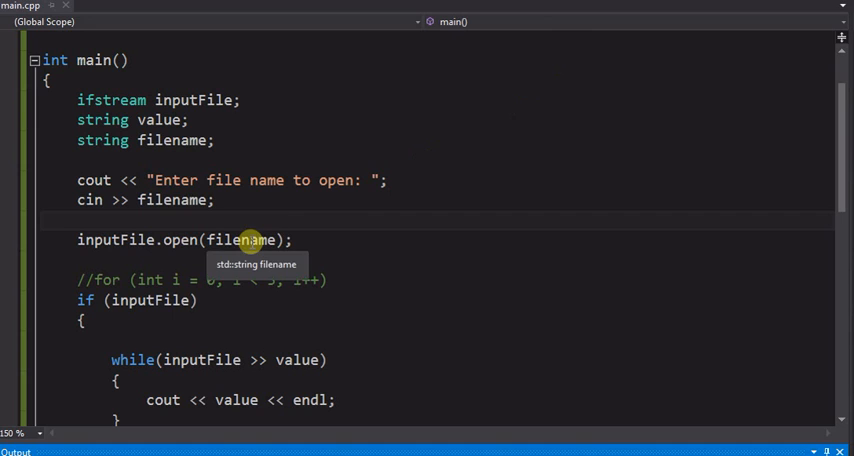
{"action": "mouse_move", "coordinate": [248, 270]}
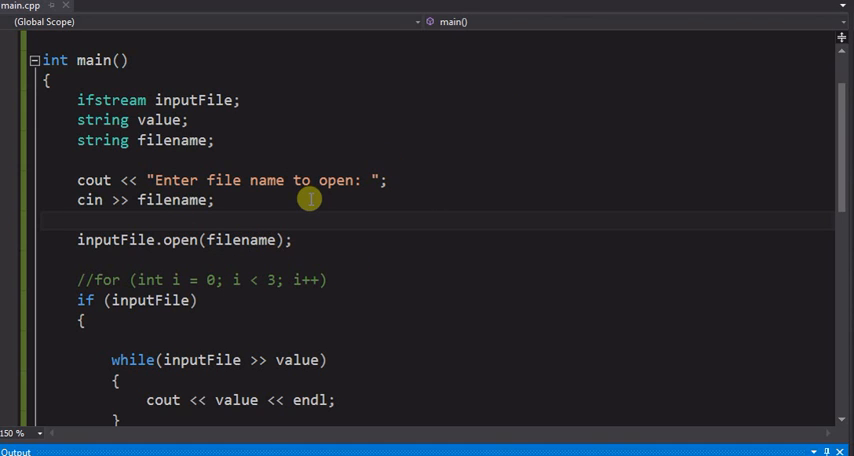
{"action": "mouse_move", "coordinate": [344, 284]}
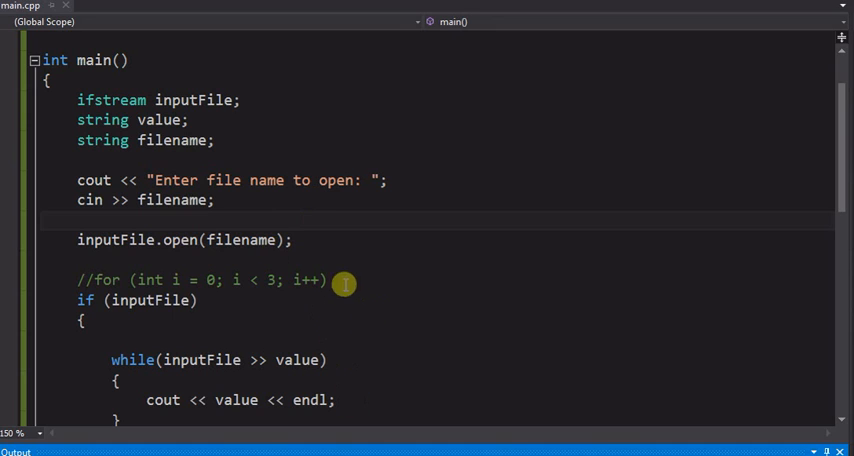
{"action": "mouse_move", "coordinate": [182, 210]}
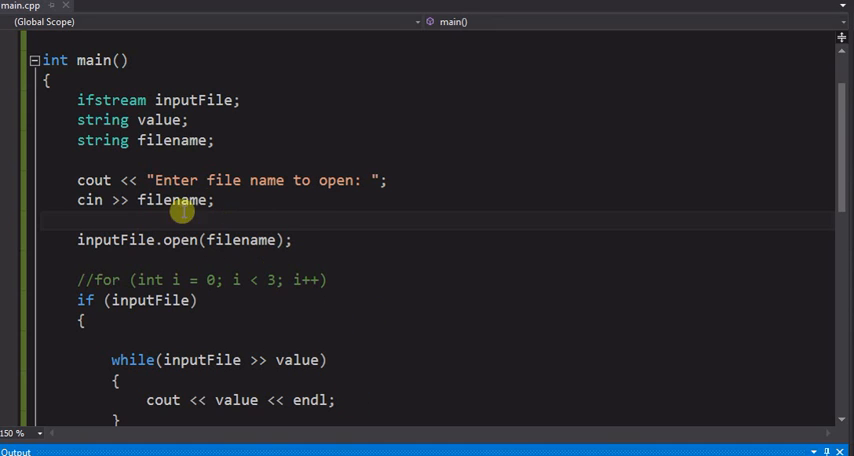